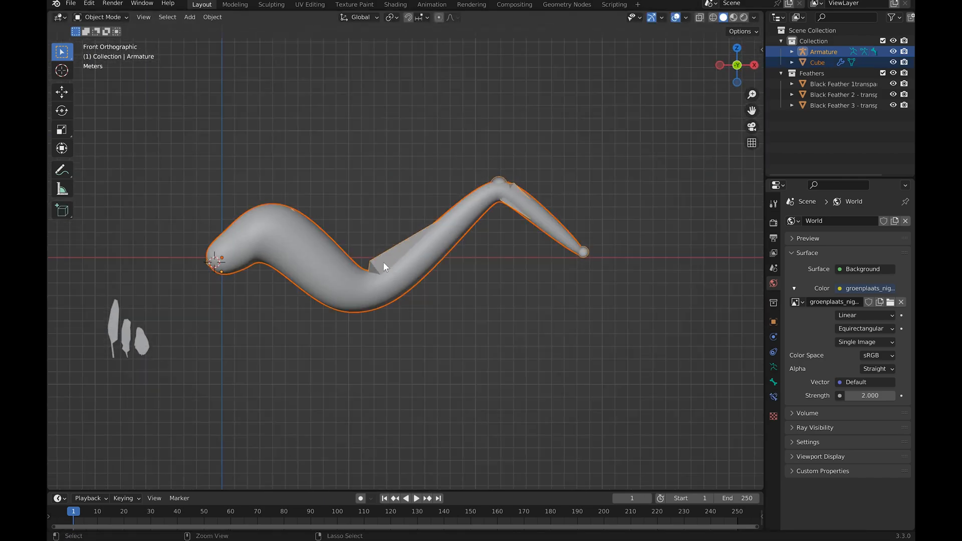
# Give BasicWingShape a Hair particle system with 1000 strands of 4 m length
pyautogui.click(106, 17)
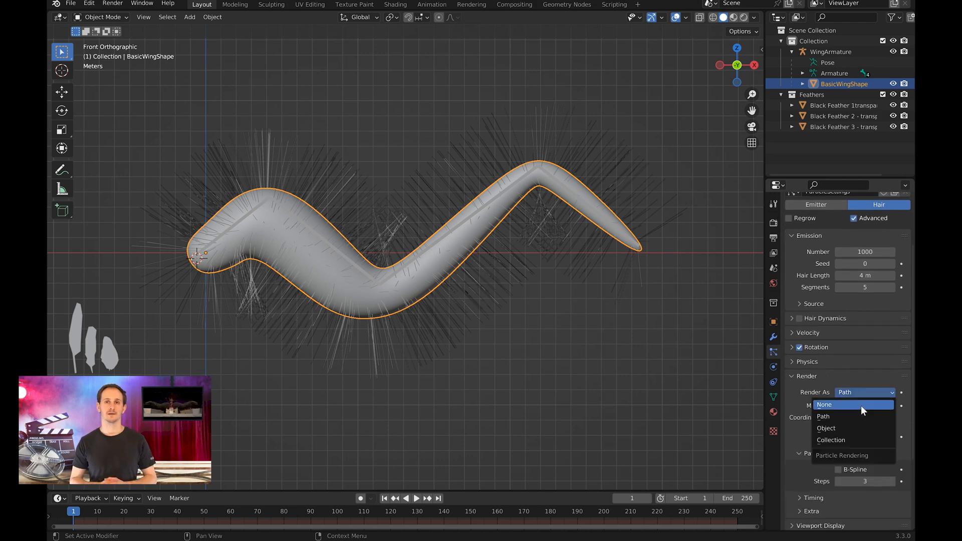
# Render the hairs as feather objects with tweaked rotation, phase and randomize, and Interpolated children
pyautogui.click(826, 428)
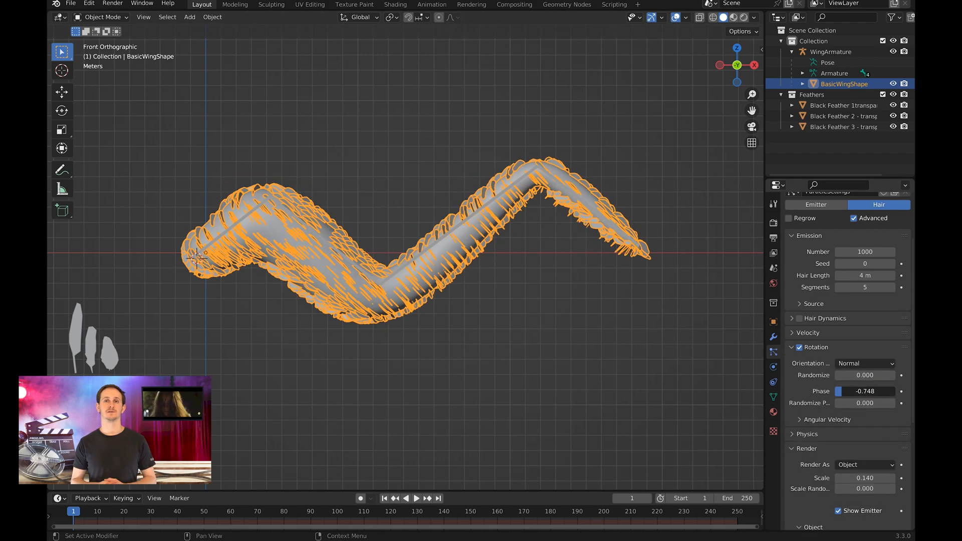
pyautogui.click(865, 364)
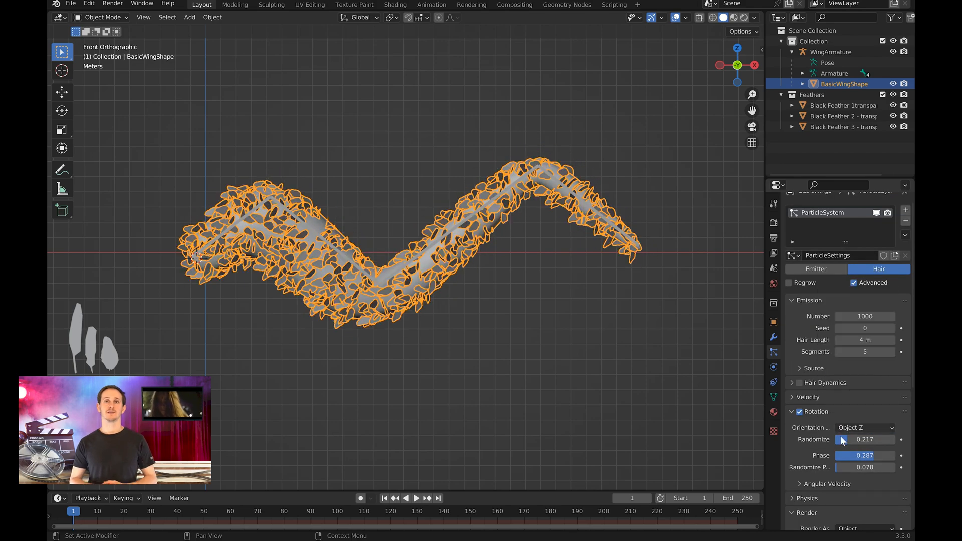
pyautogui.click(864, 428)
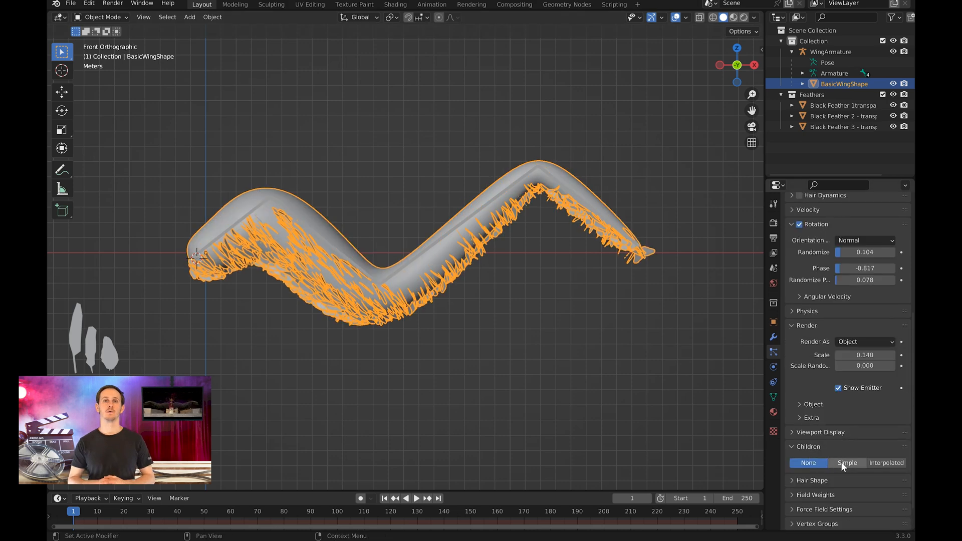
pyautogui.click(886, 463)
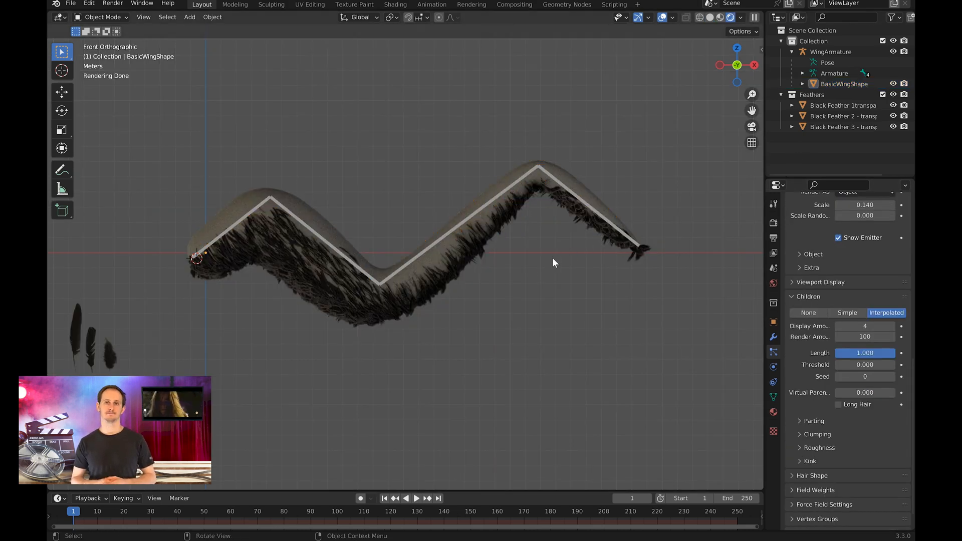
# Comb the feather hairs along the wing and add the Feather2 system rendering Black Feather objects
pyautogui.click(102, 17)
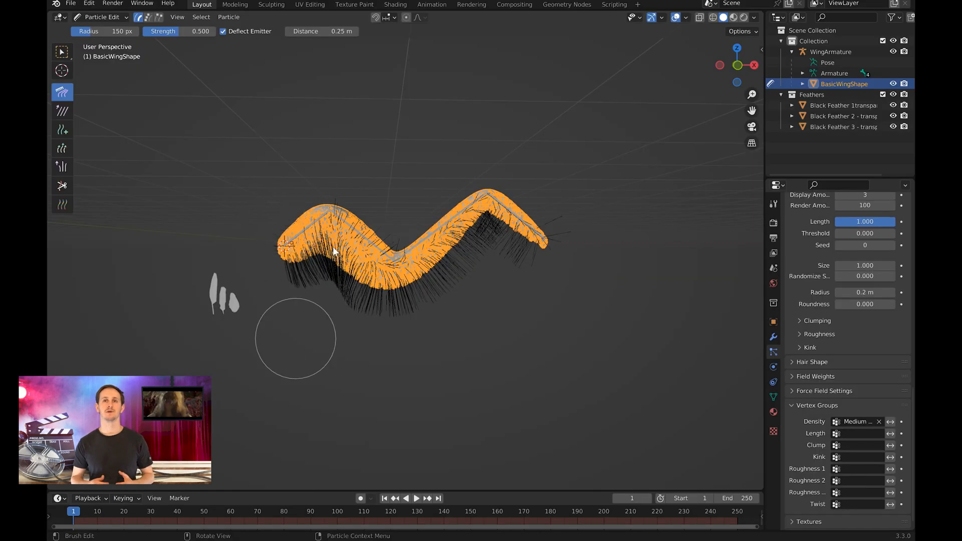
pyautogui.moveTo(335, 251); pyautogui.dragTo(491, 260)
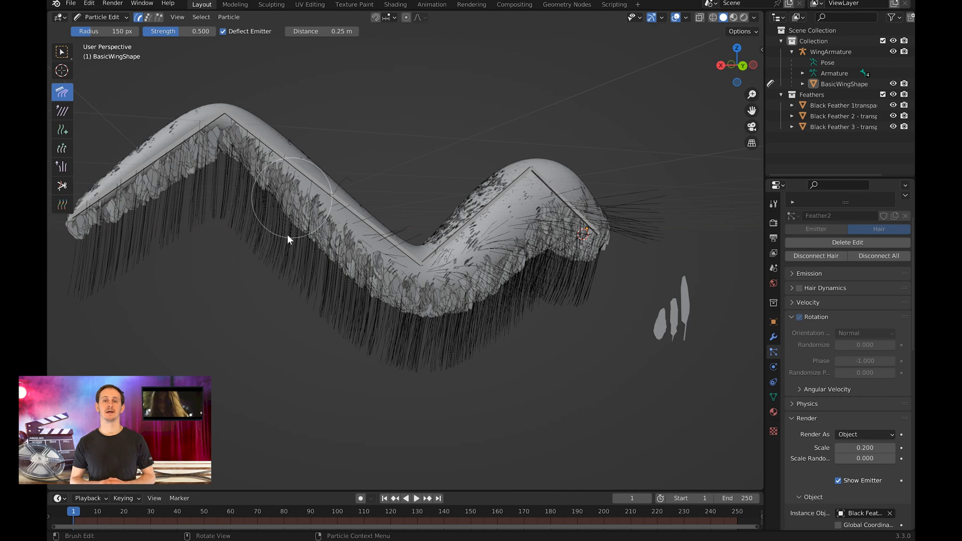
pyautogui.moveTo(291, 240); pyautogui.dragTo(488, 188)
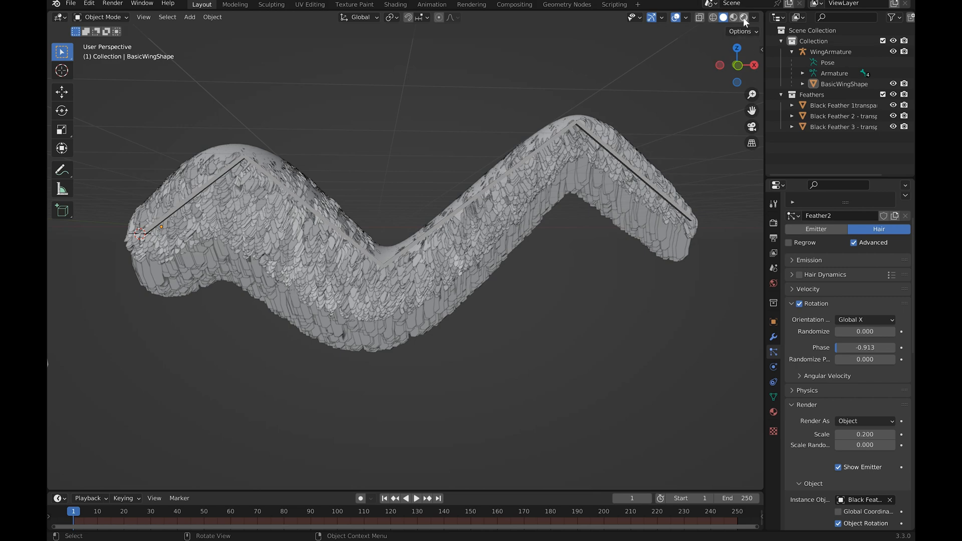
pyautogui.click(727, 17)
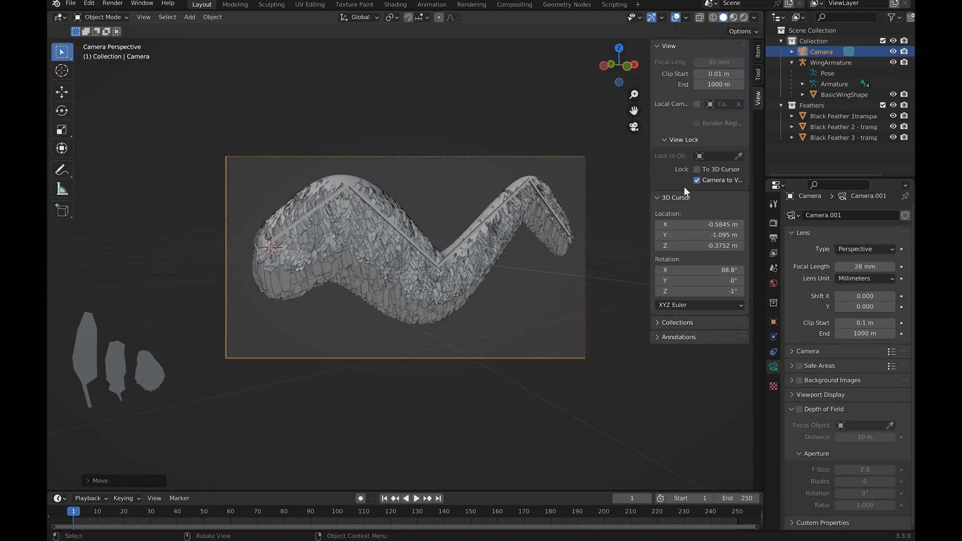
# Preview the mirrored flapping wings over the background footage from frame 1 through the timeline
pyautogui.click(815, 62)
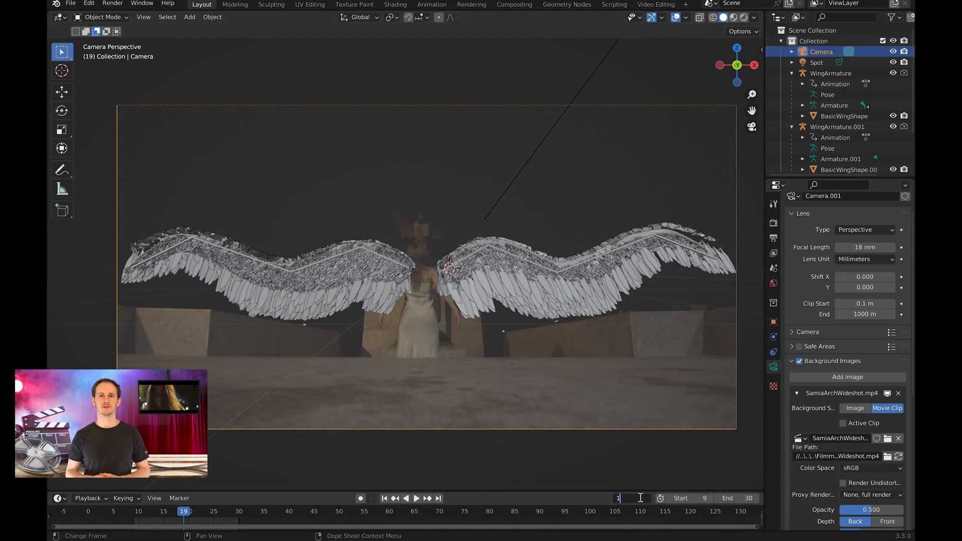
pyautogui.click(91, 525)
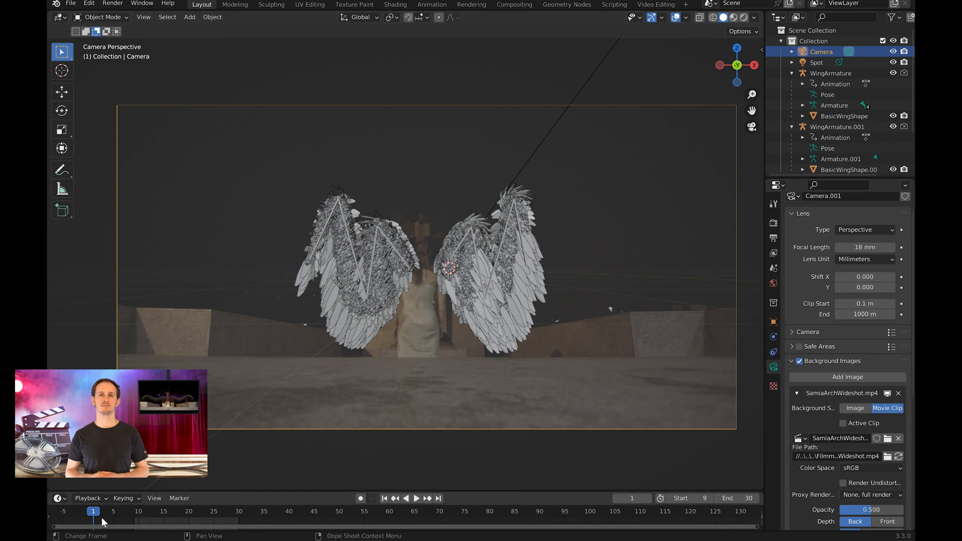
pyautogui.click(411, 498)
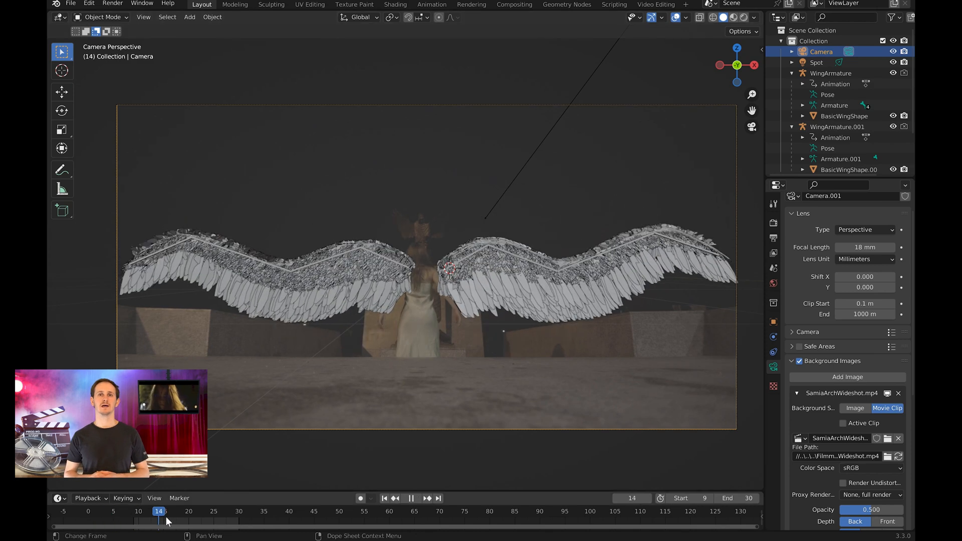
pyautogui.moveTo(159, 511); pyautogui.dragTo(185, 511)
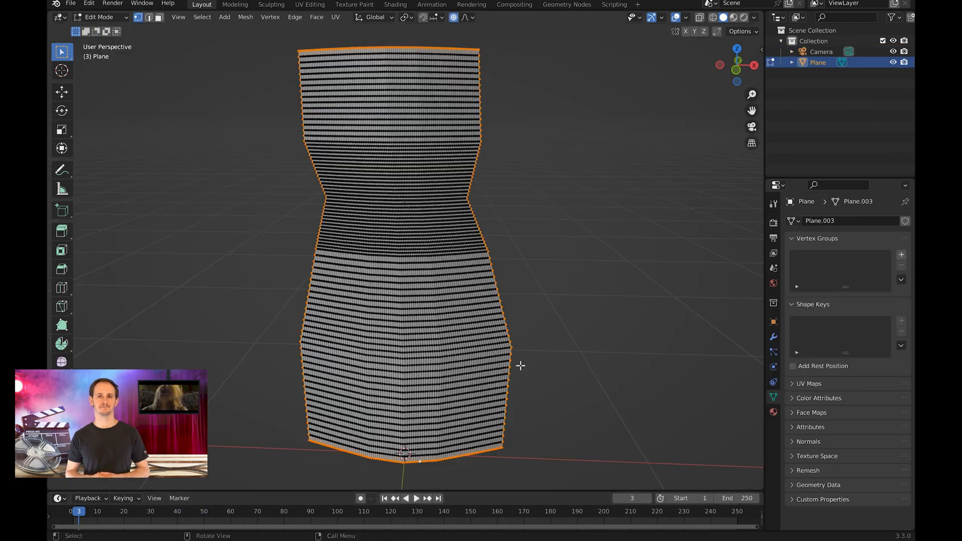
# Bake the wind-blown cloth tearing on the dress and set up its material with Cycles in the Shader Editor
pyautogui.scroll(-3)
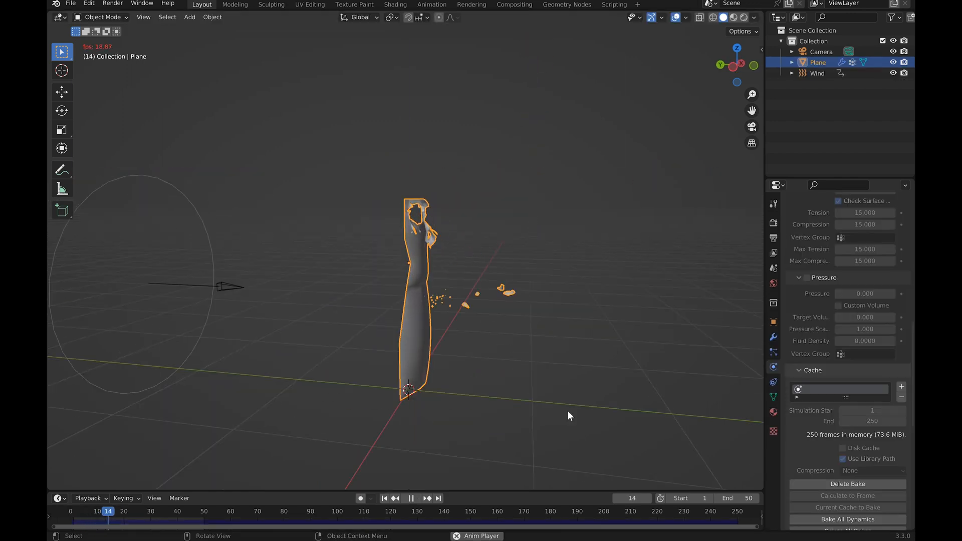
pyautogui.click(394, 4)
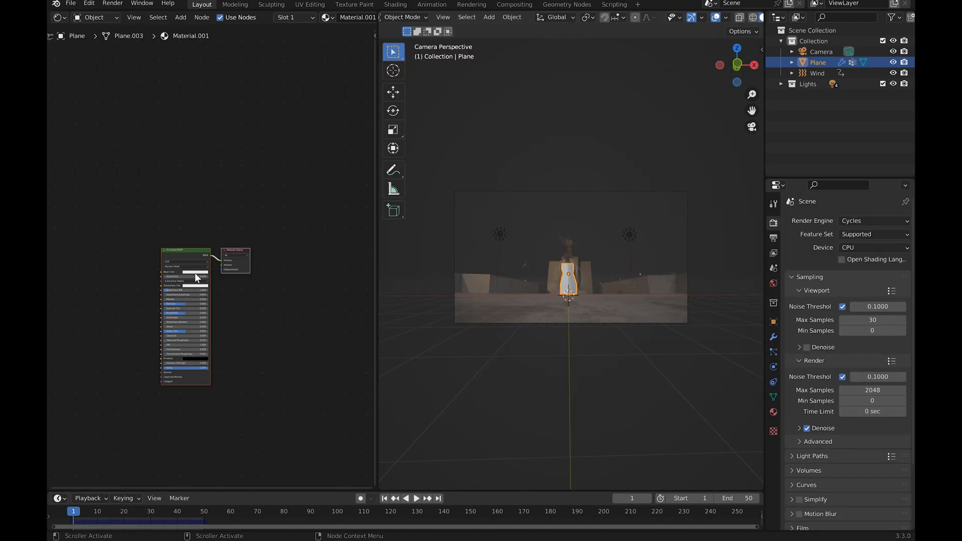